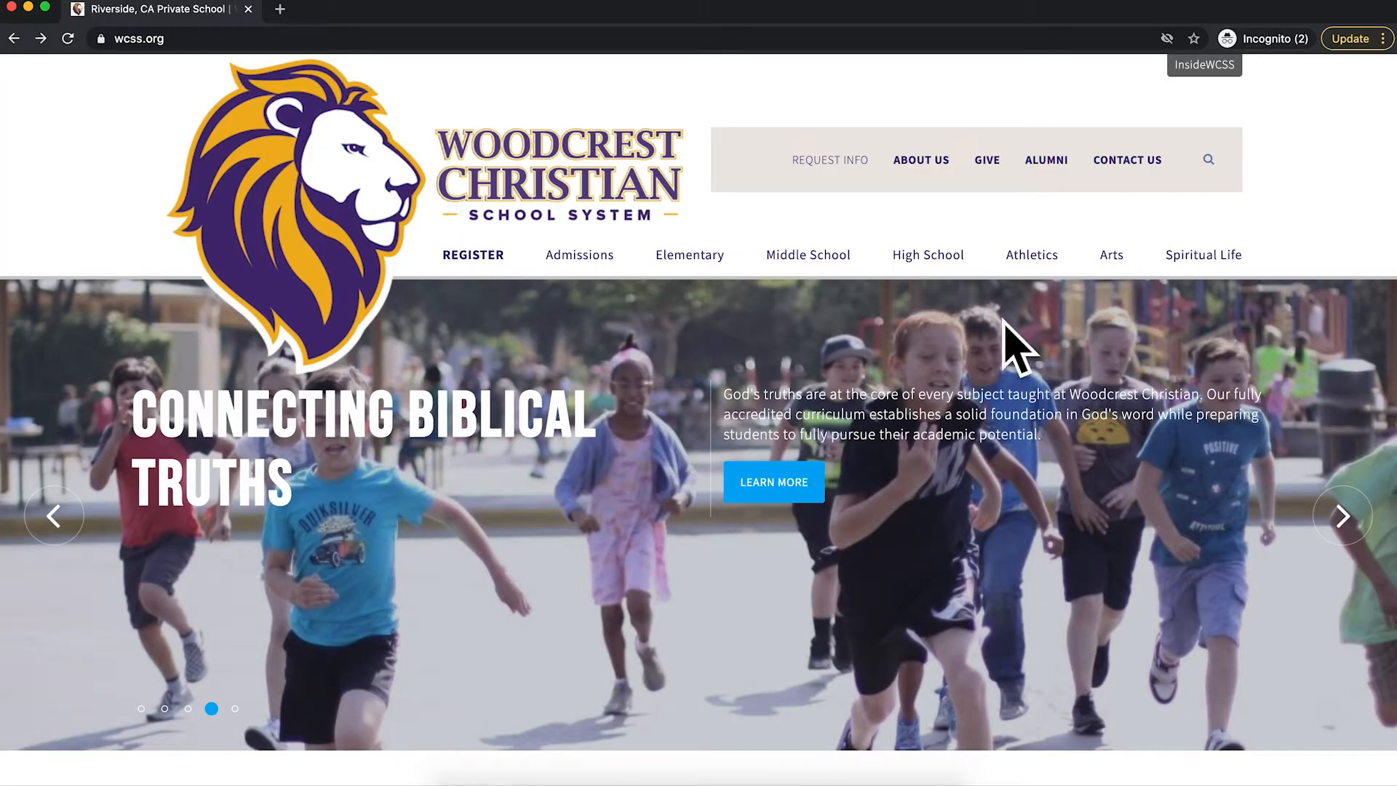
mouse_move(808, 267)
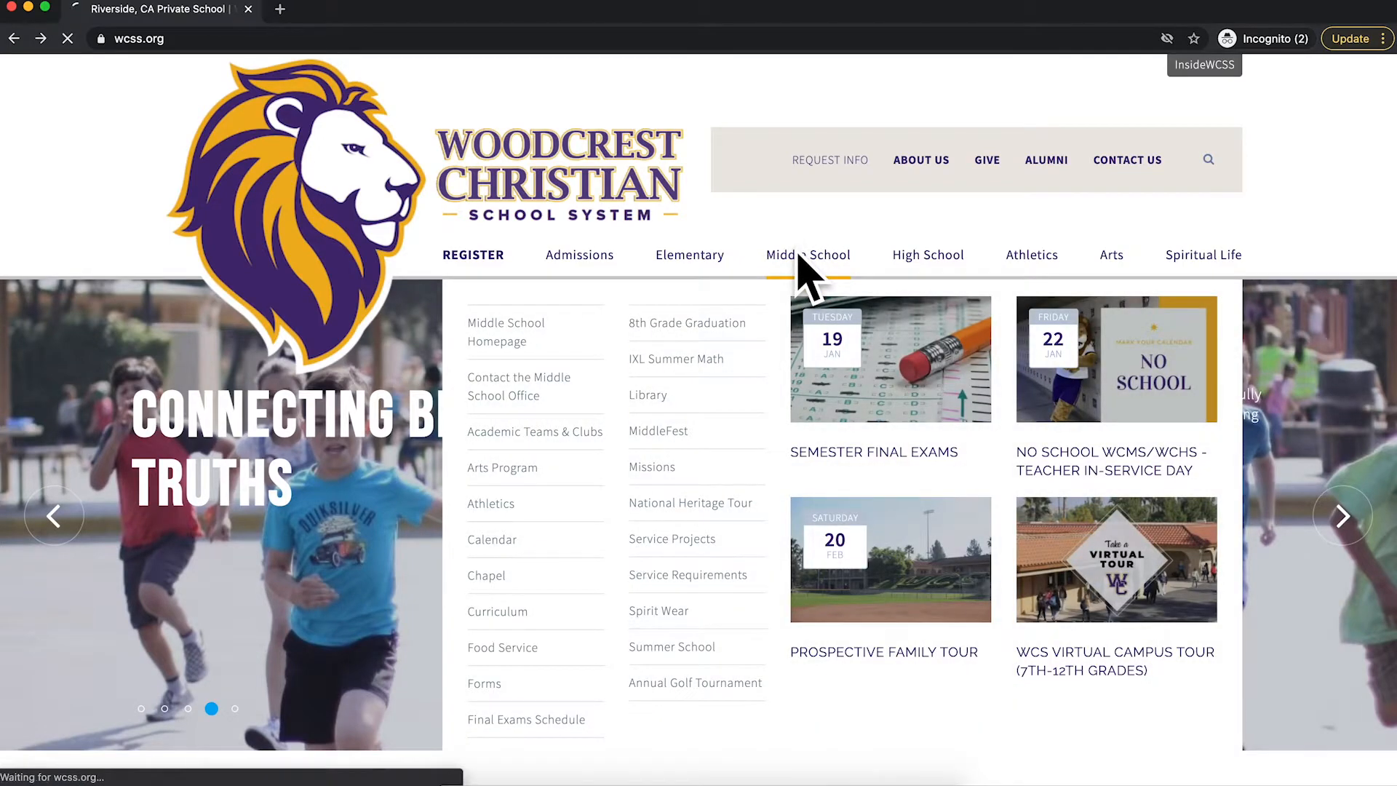
Open the Middle School homepage and scroll down to the Middle School Links list.
left_click(807, 254)
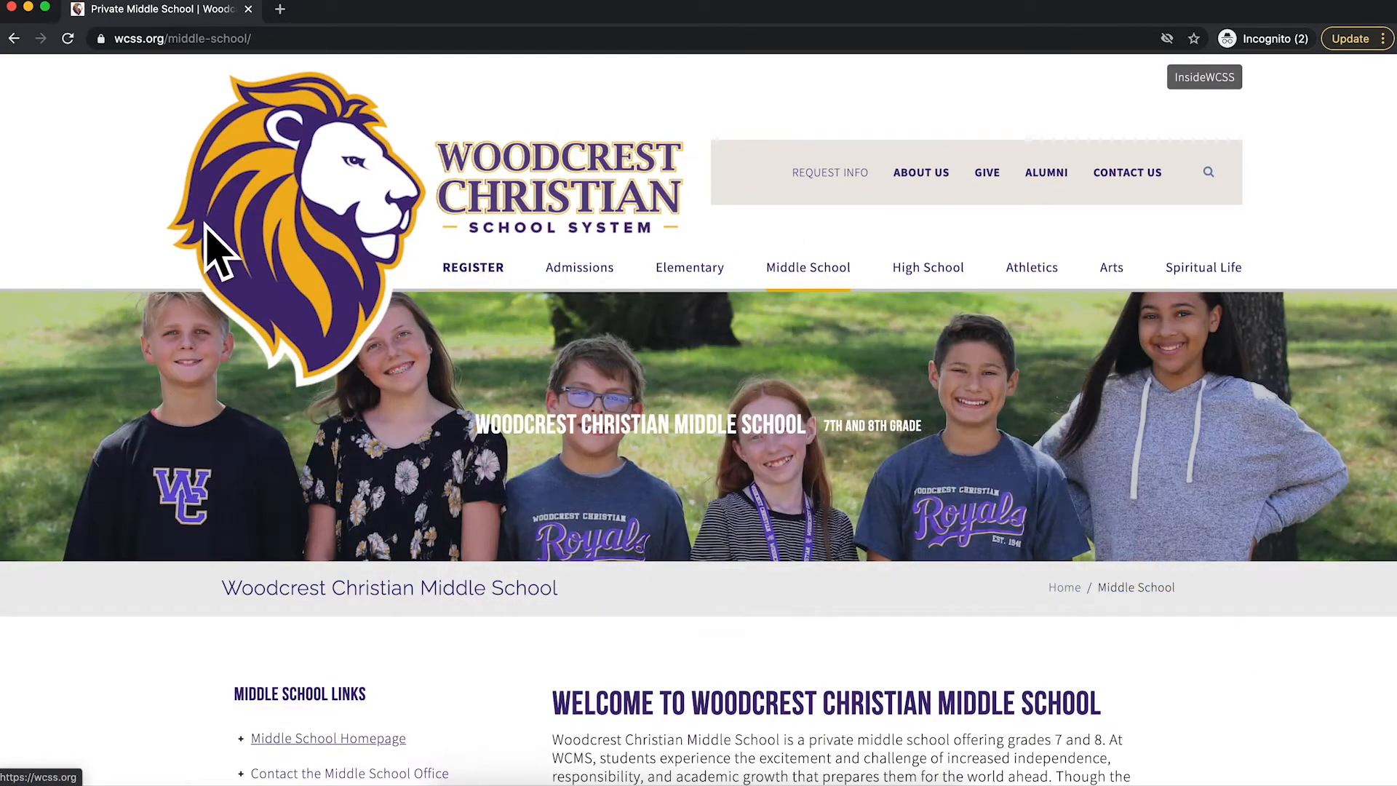
scroll("down", 3)
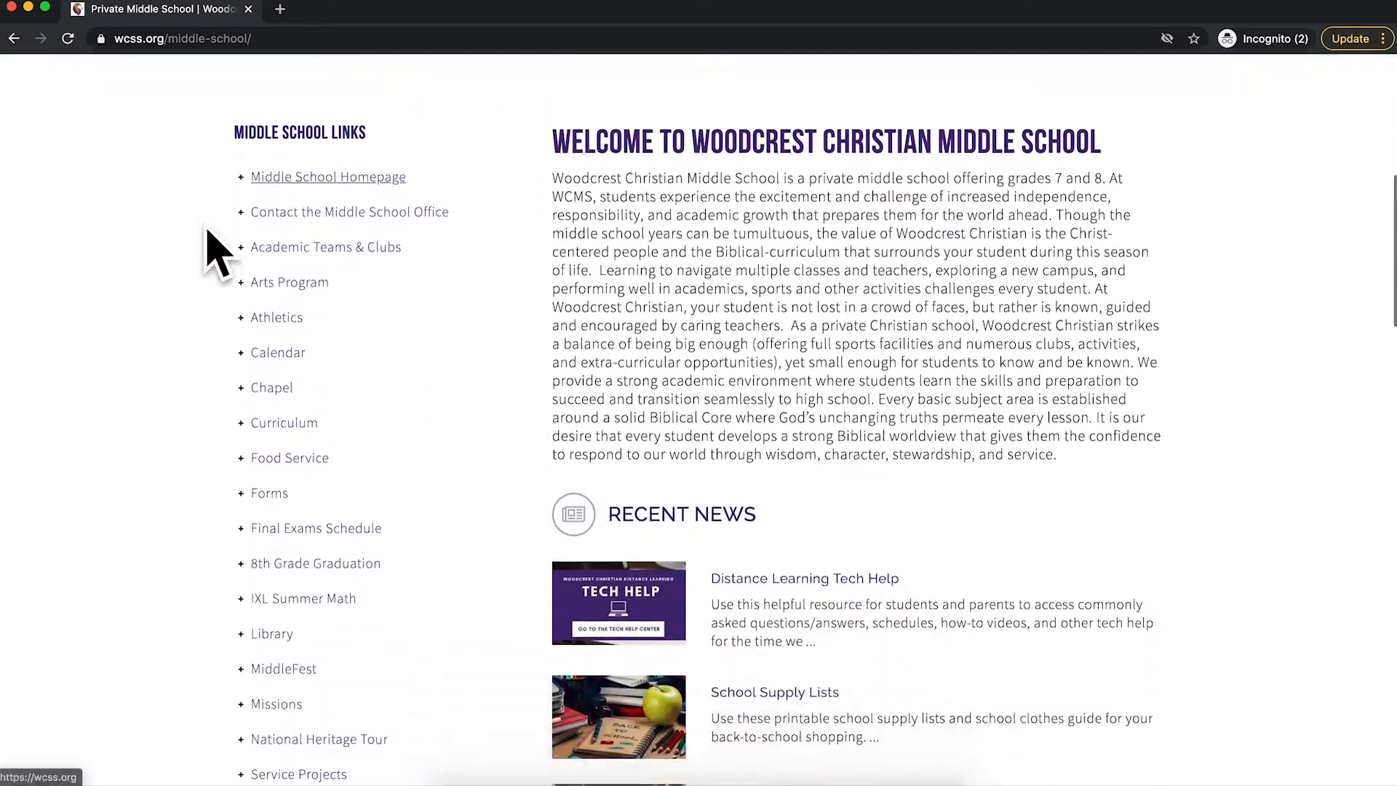
scroll("down", 3)
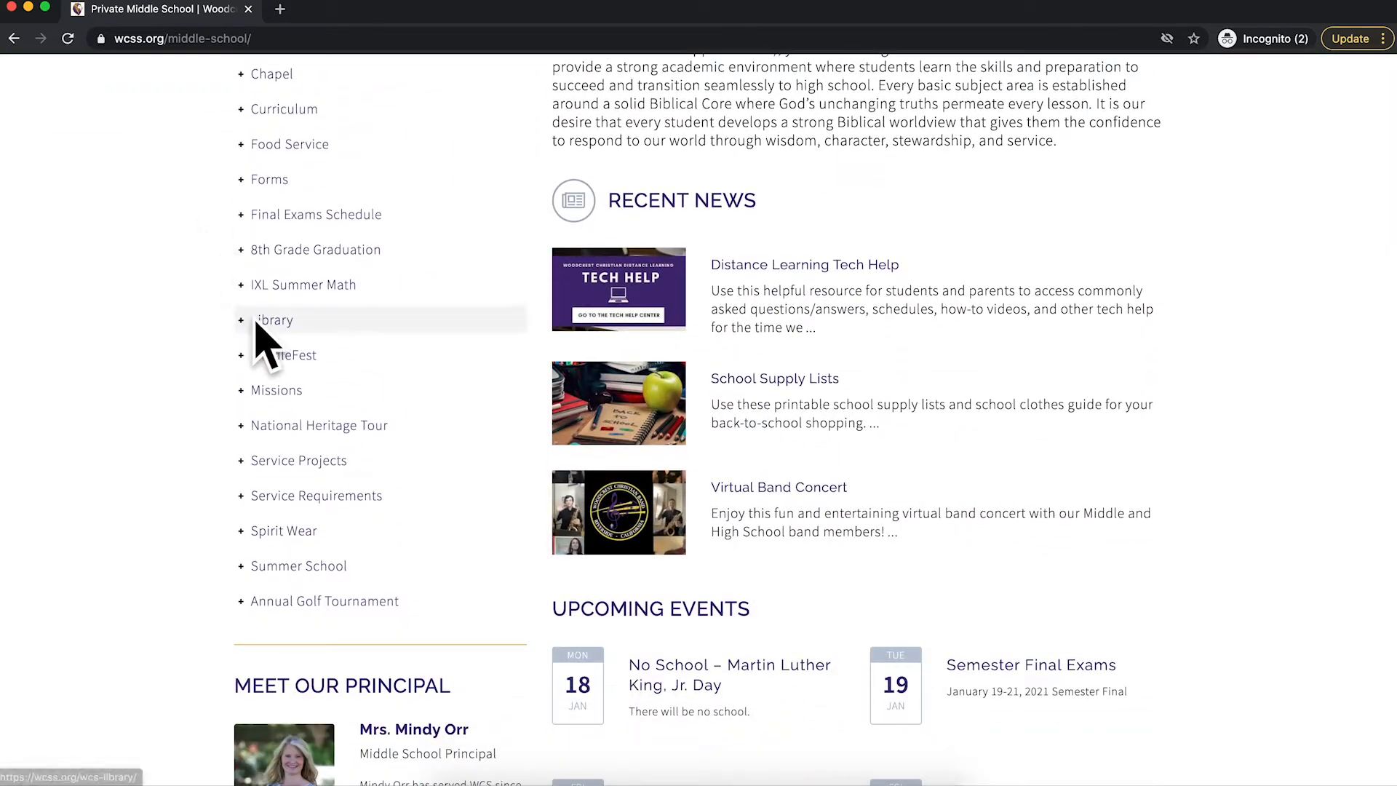
Go to the Library page and scroll down to the Academic Search Premier & Explora button.
left_click(274, 320)
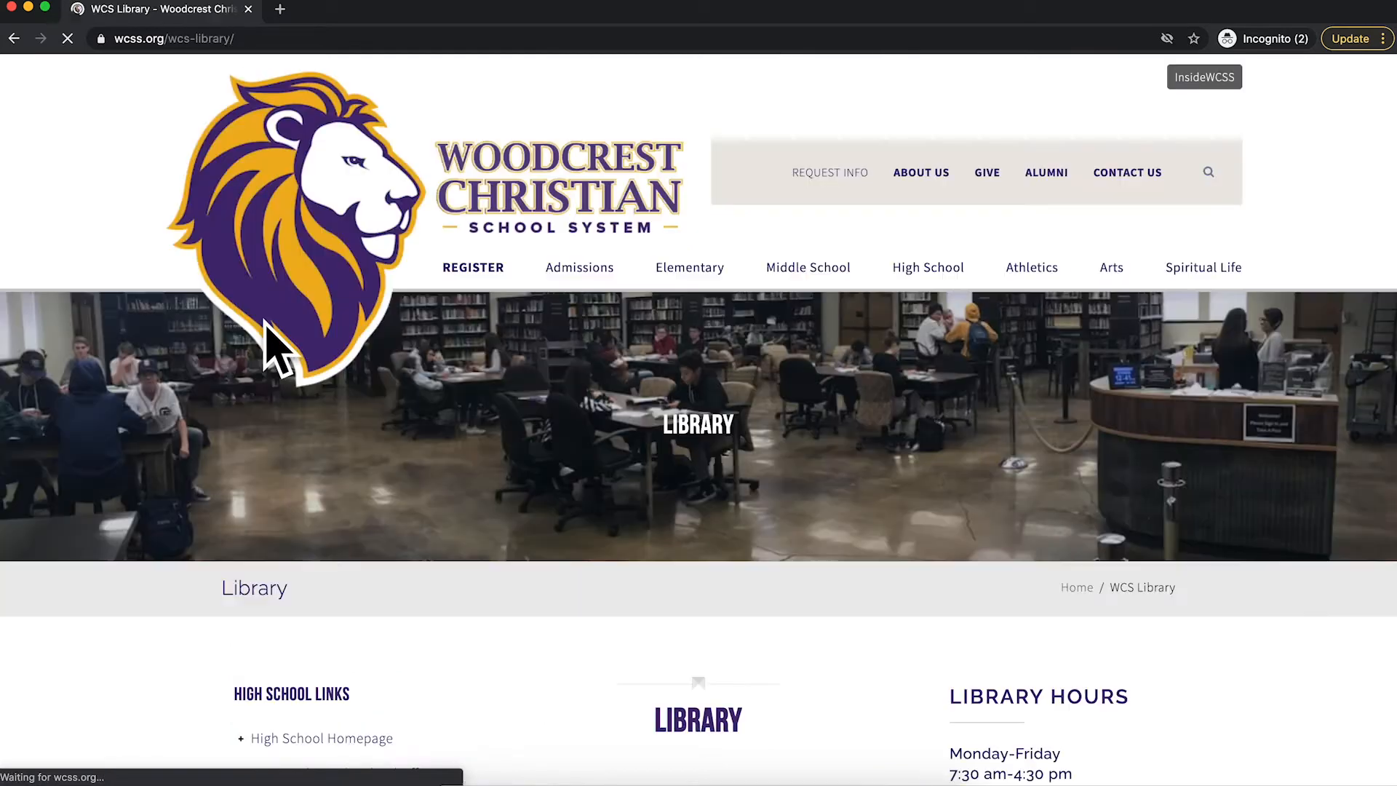
mouse_move(983, 567)
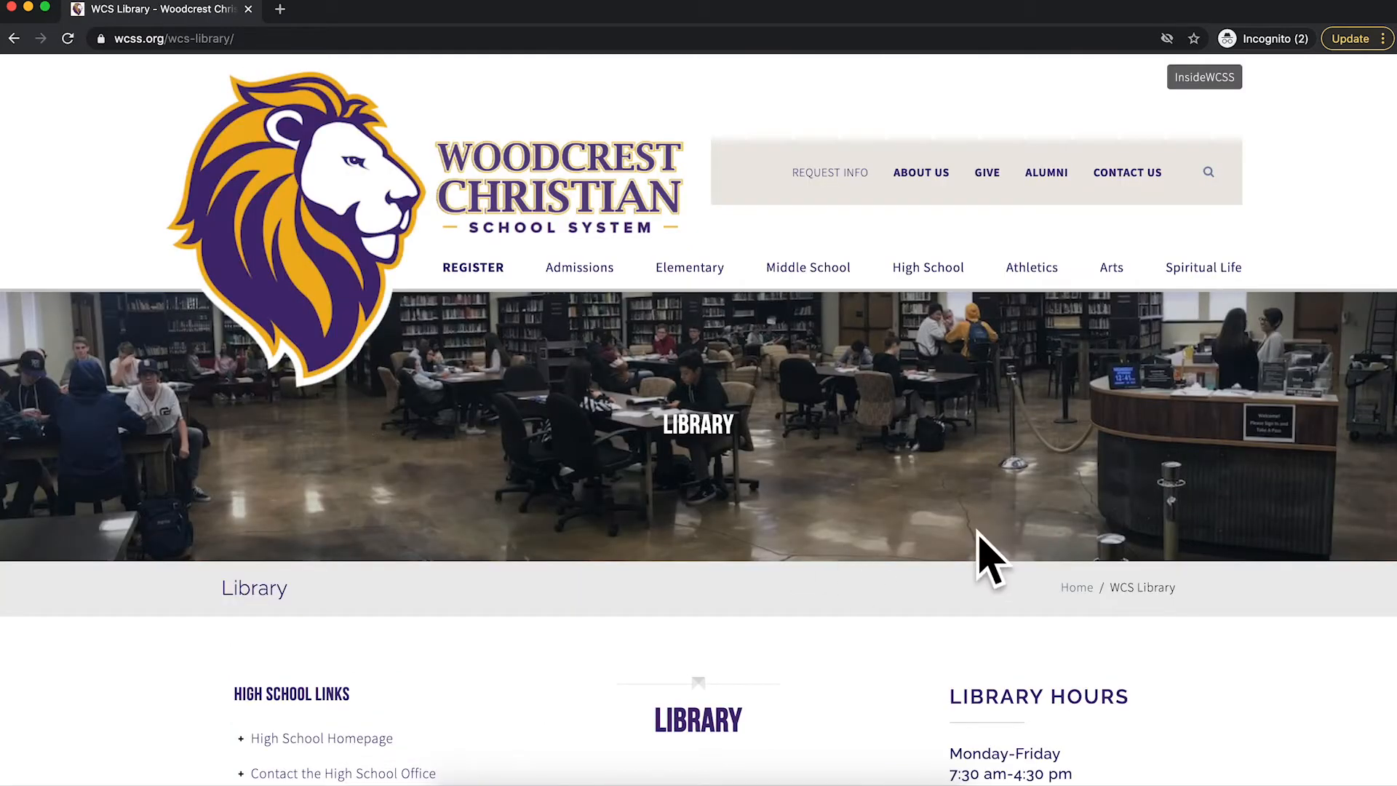
scroll("down", 3)
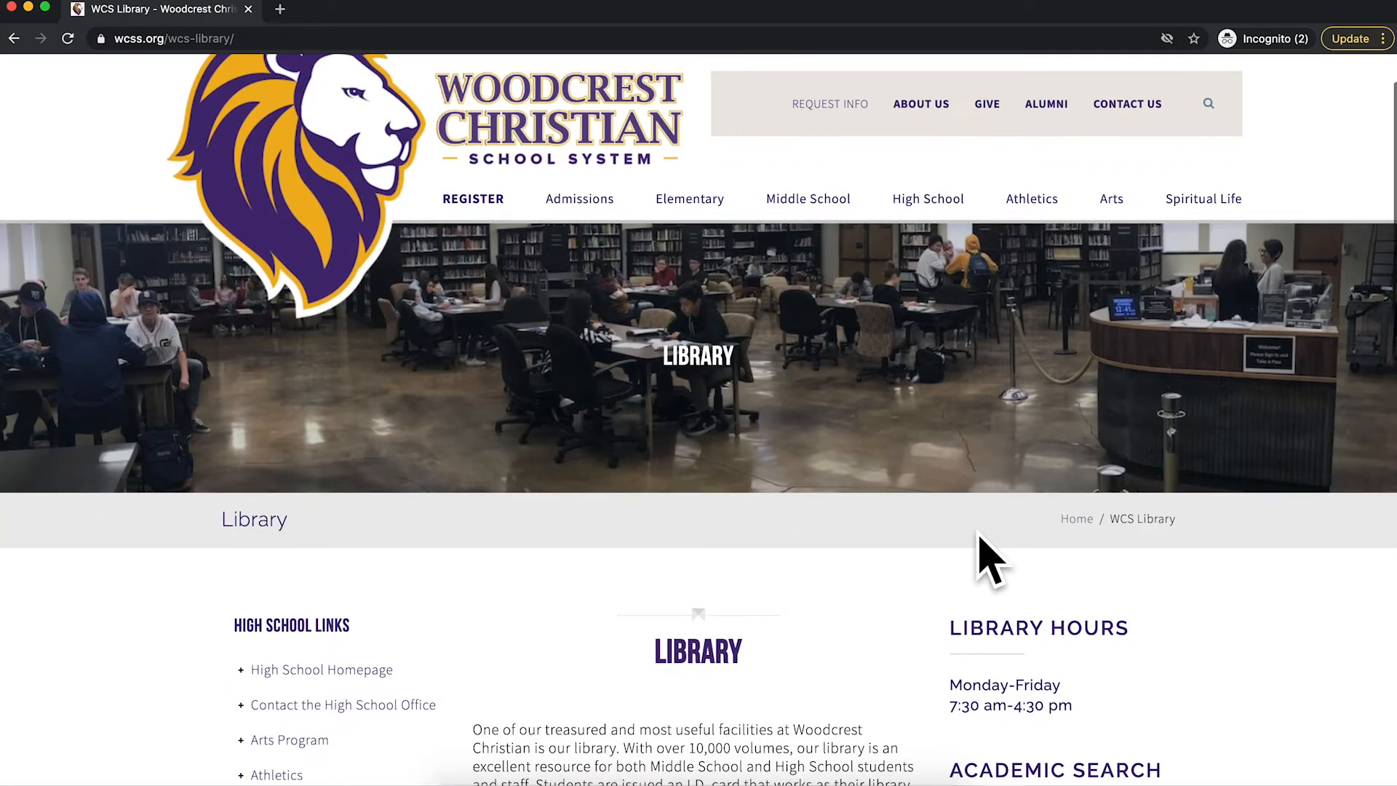
scroll("down", 3)
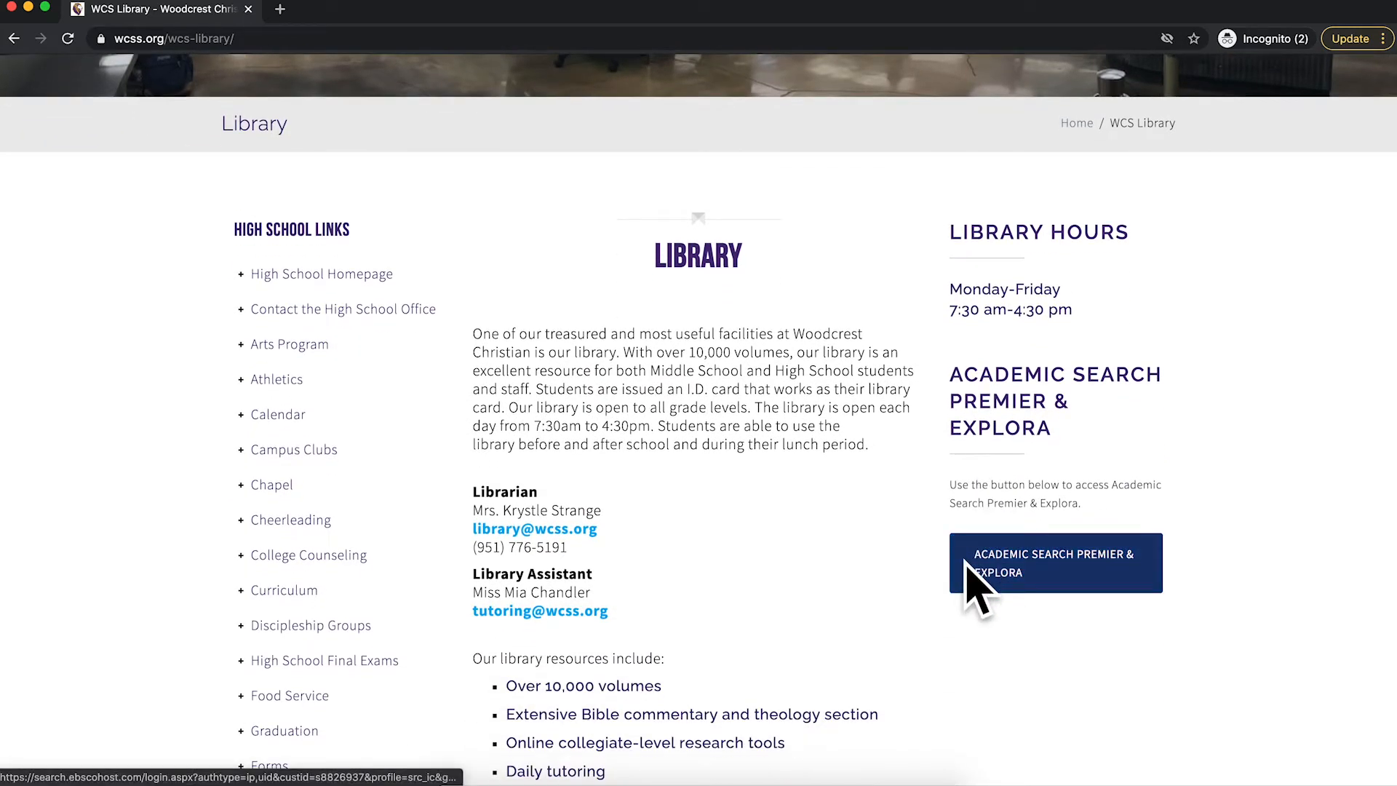
mouse_move(1021, 603)
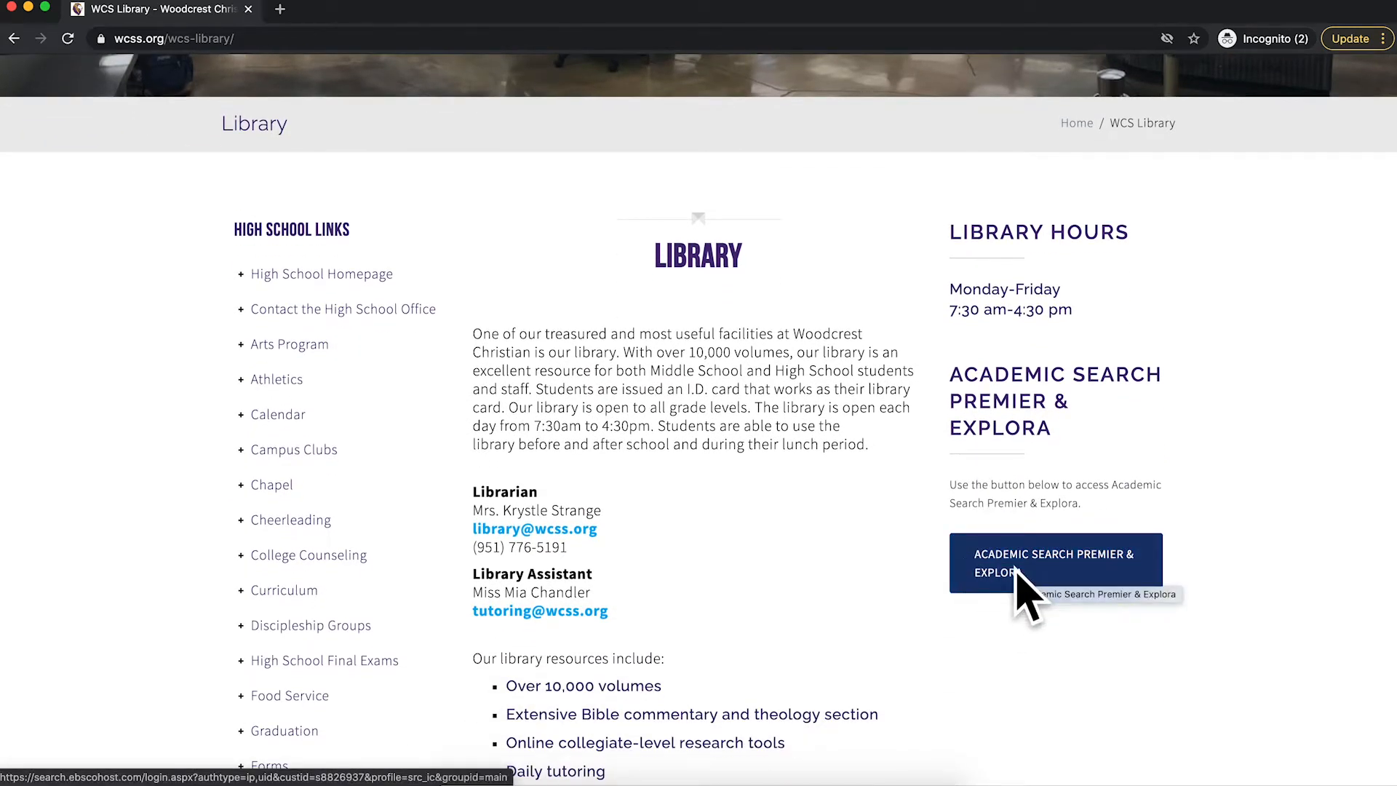